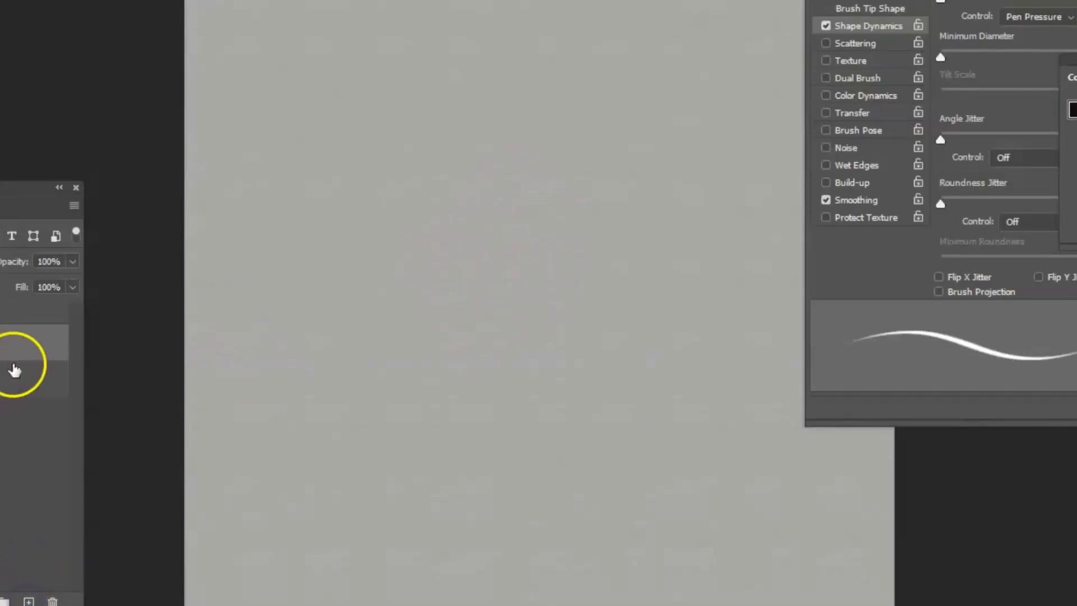
- Sketch the ear's top edge and outer rim down to the lobe, plus the rim's inner curve
left_click_drag(447, 254, 629, 116)
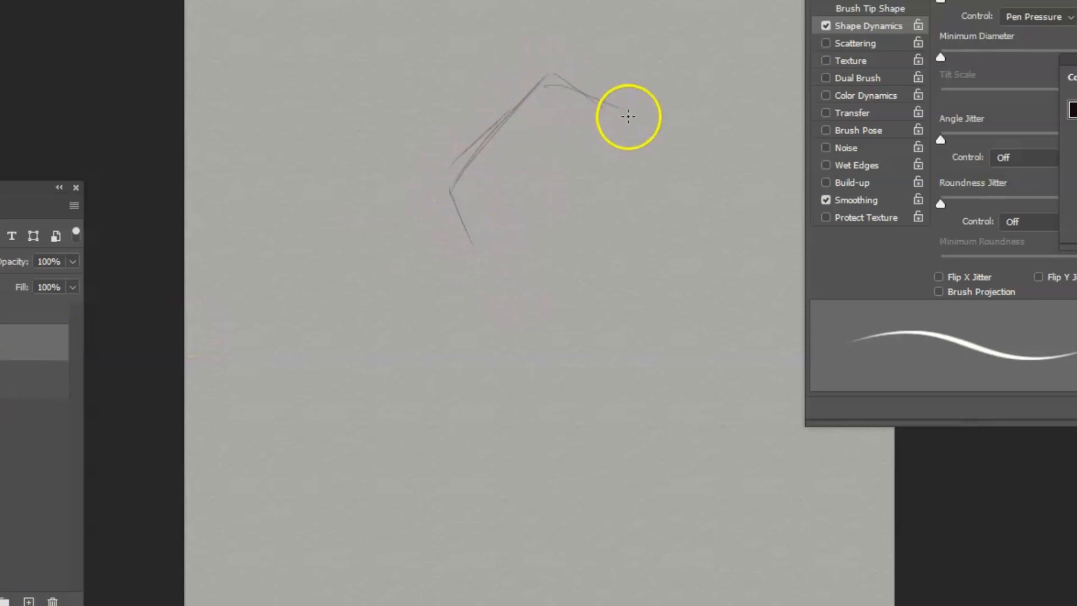
left_click_drag(627, 116, 559, 367)
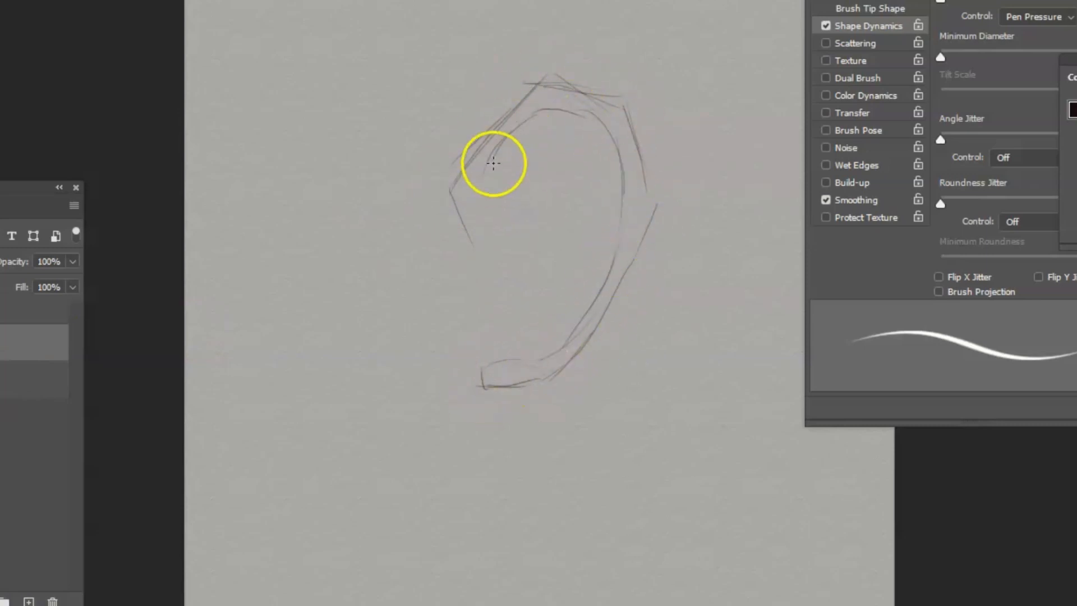
left_click_drag(492, 163, 608, 95)
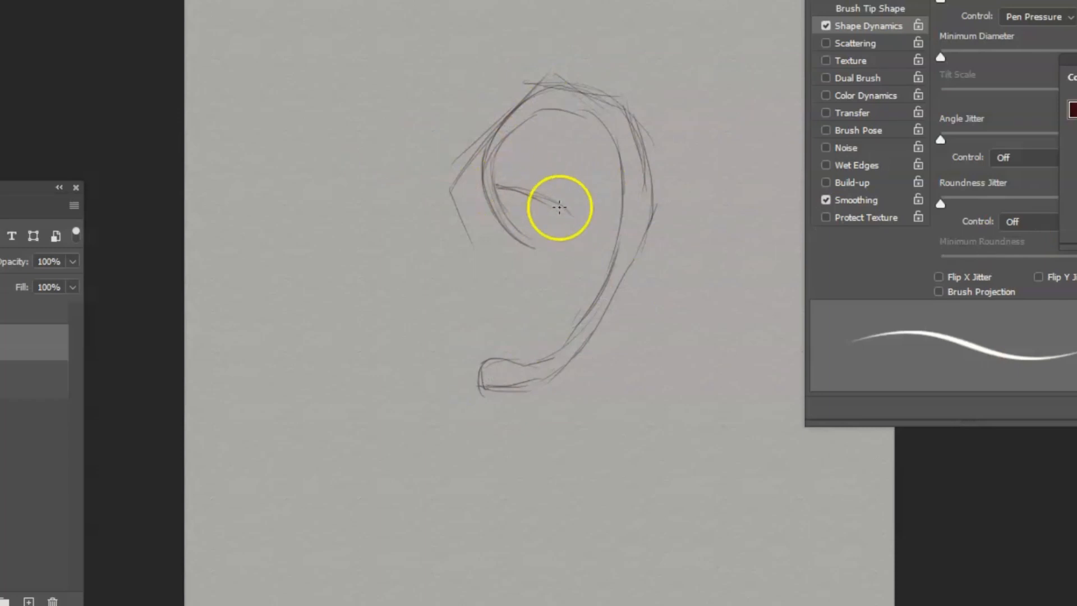
- Add the inner folds, reinforce the top rim and mark a front construction line
left_click_drag(560, 207, 519, 128)
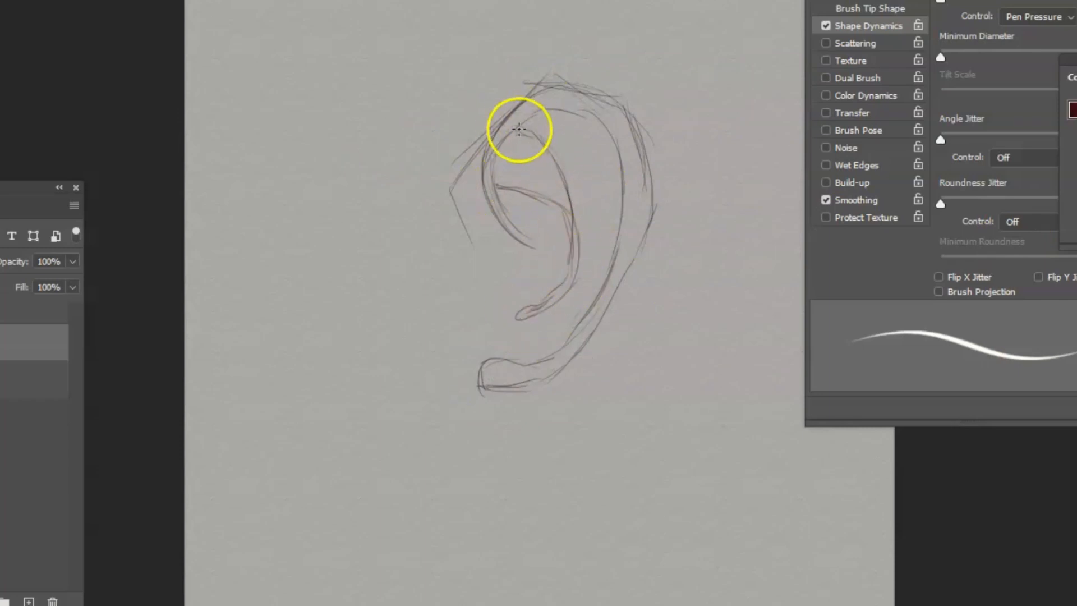
left_click_drag(518, 129, 441, 189)
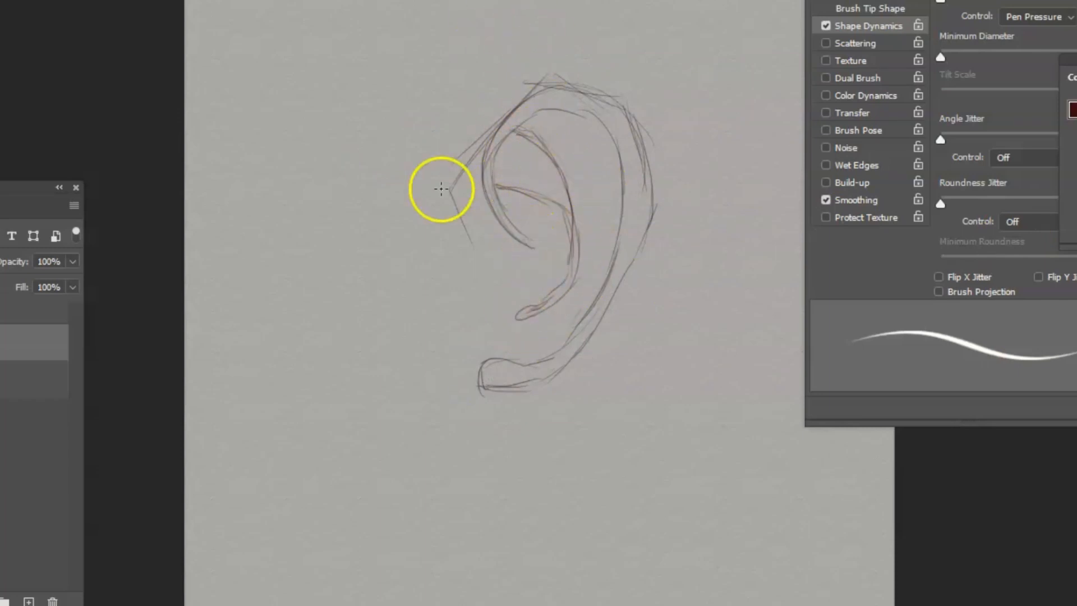
left_click_drag(441, 189, 502, 198)
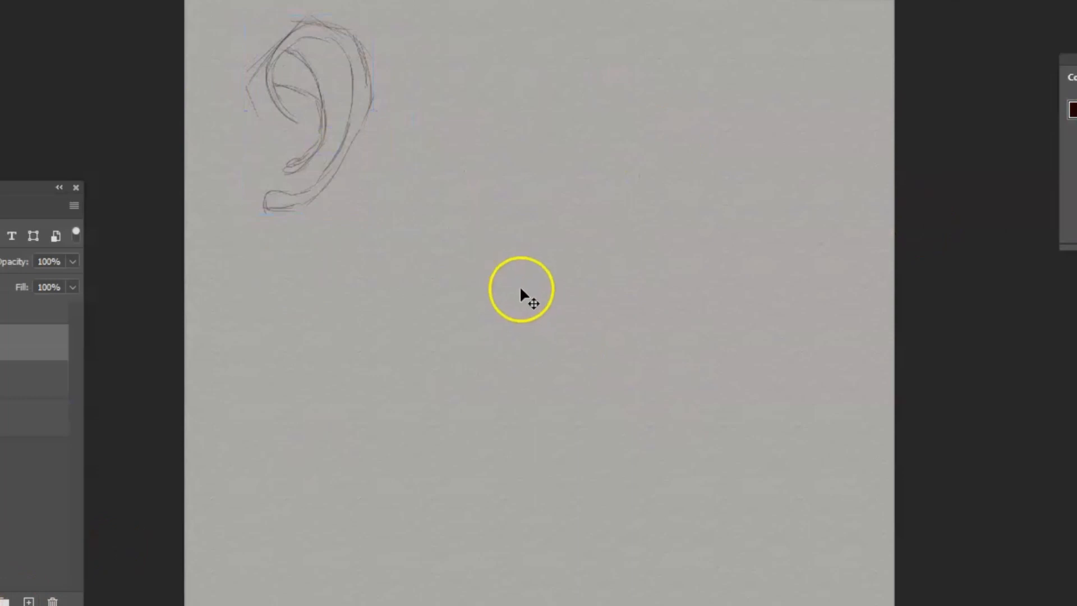
mouse_move(496, 266)
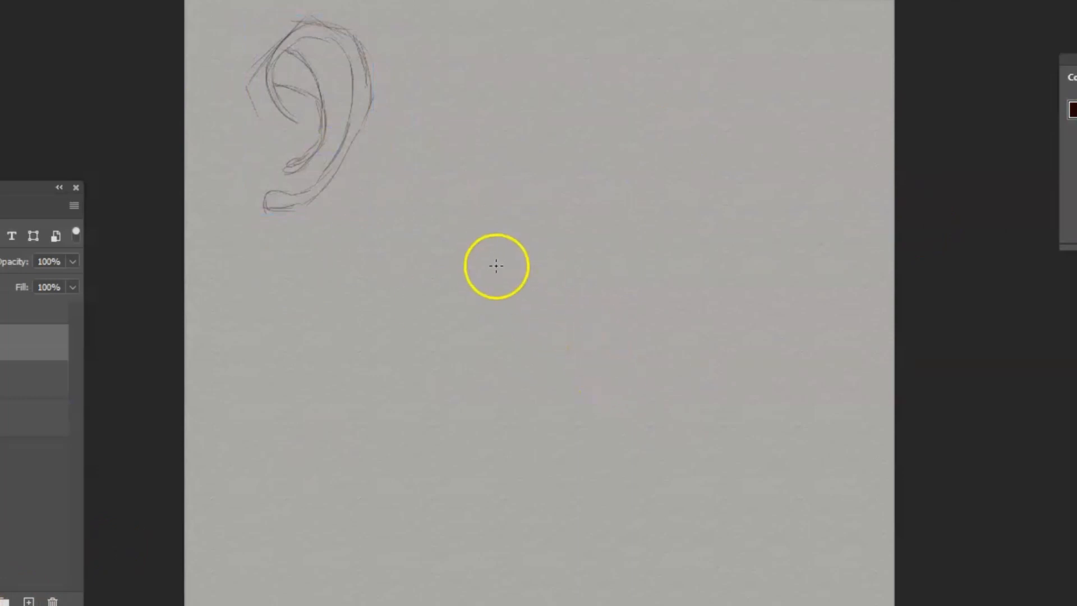
- Outline the second angled ear in the centre, closing its lobe and inner rim
left_click_drag(495, 266, 557, 389)
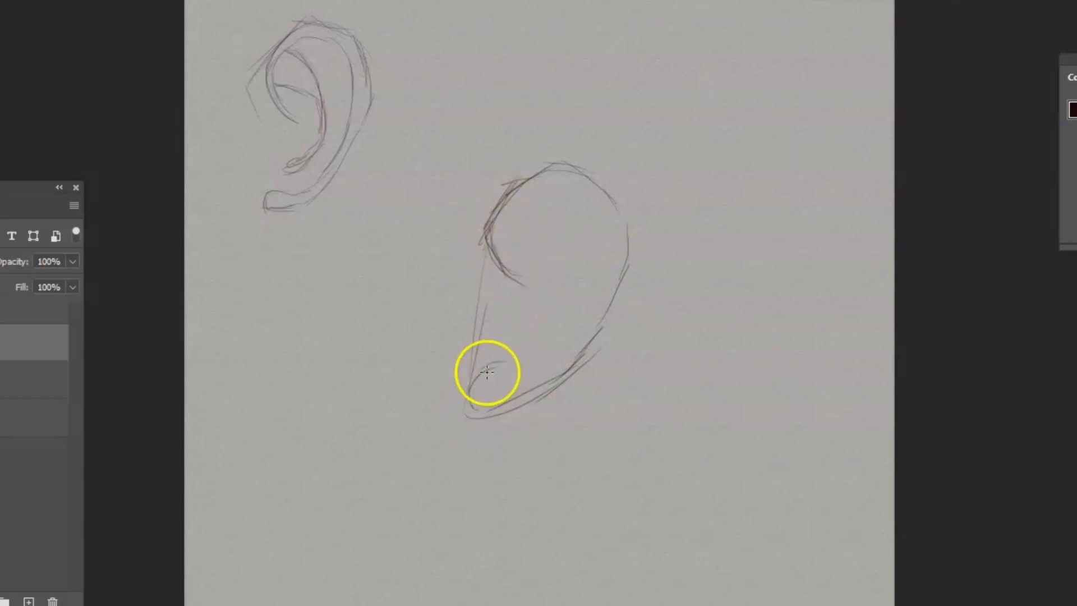
left_click_drag(490, 373, 611, 238)
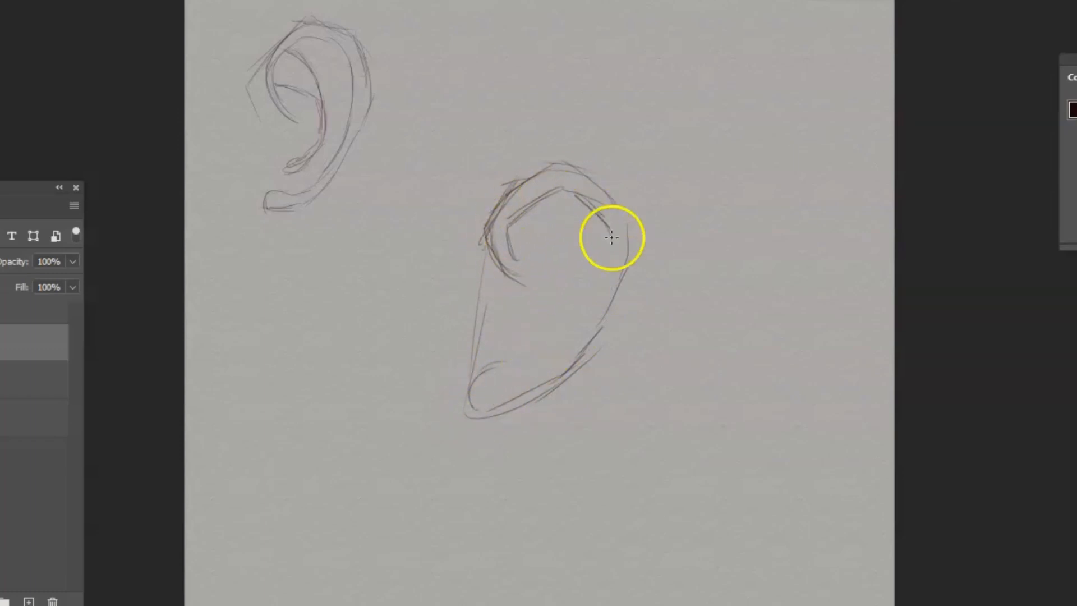
left_click_drag(611, 238, 563, 213)
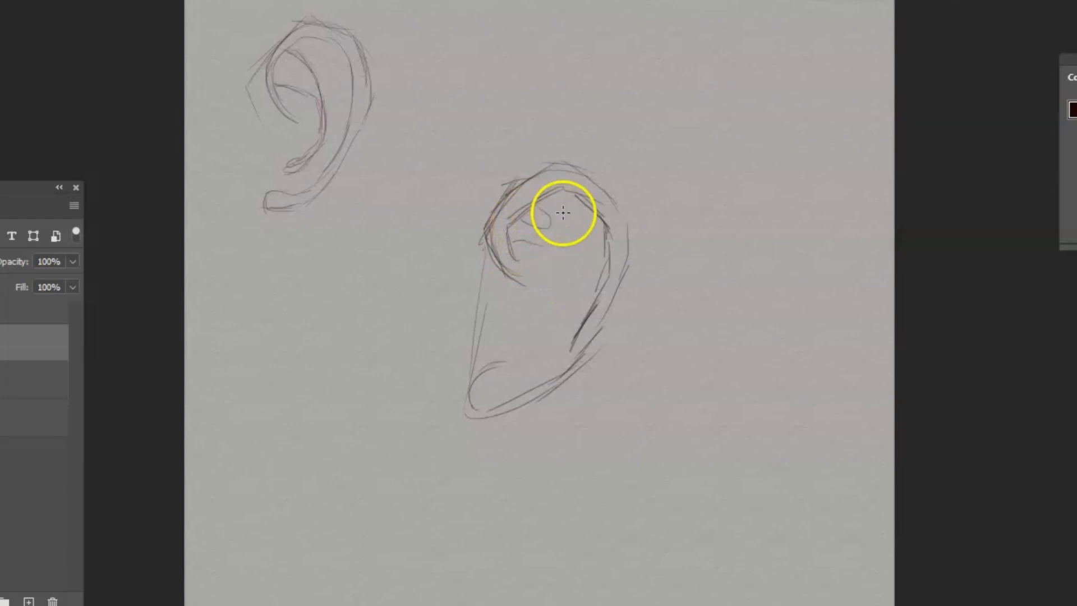
- Sketch the second ear's inner folds and darken shadow marks in its hollow
left_click_drag(563, 213, 555, 255)
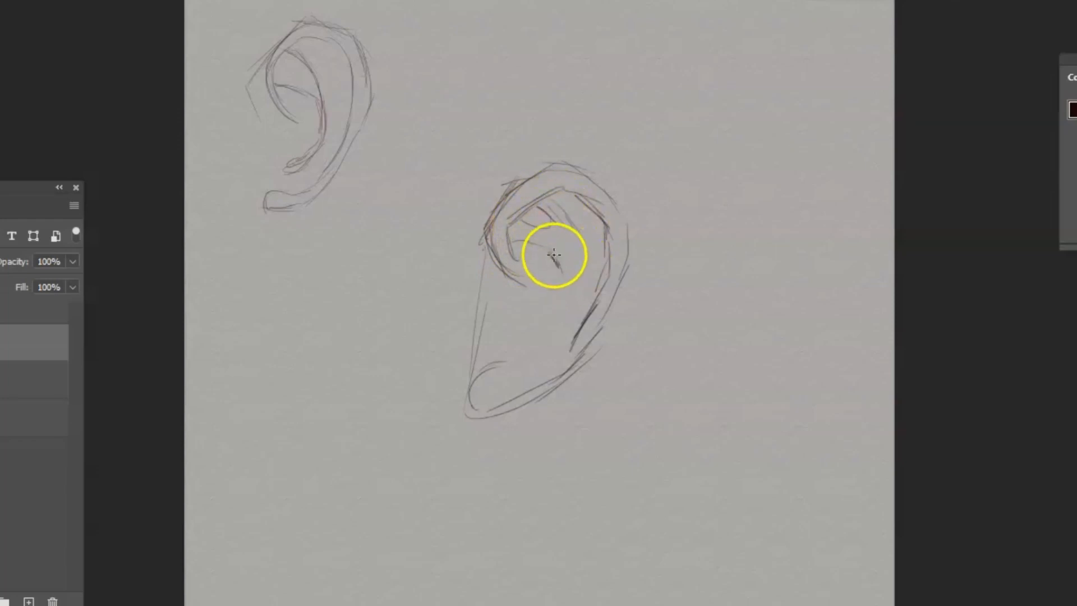
left_click_drag(554, 256, 502, 288)
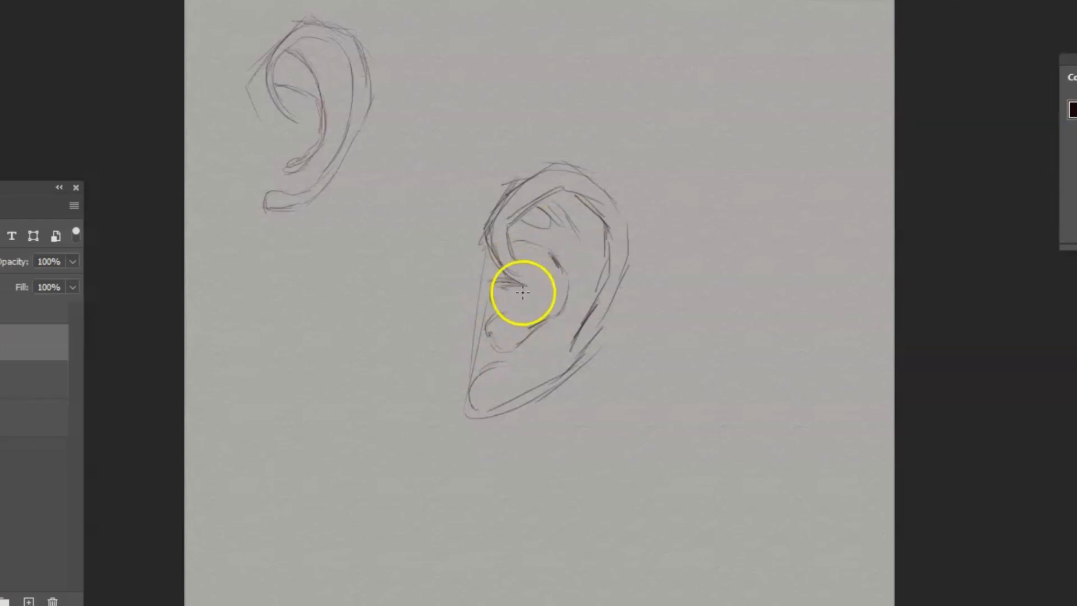
left_click_drag(524, 292, 511, 319)
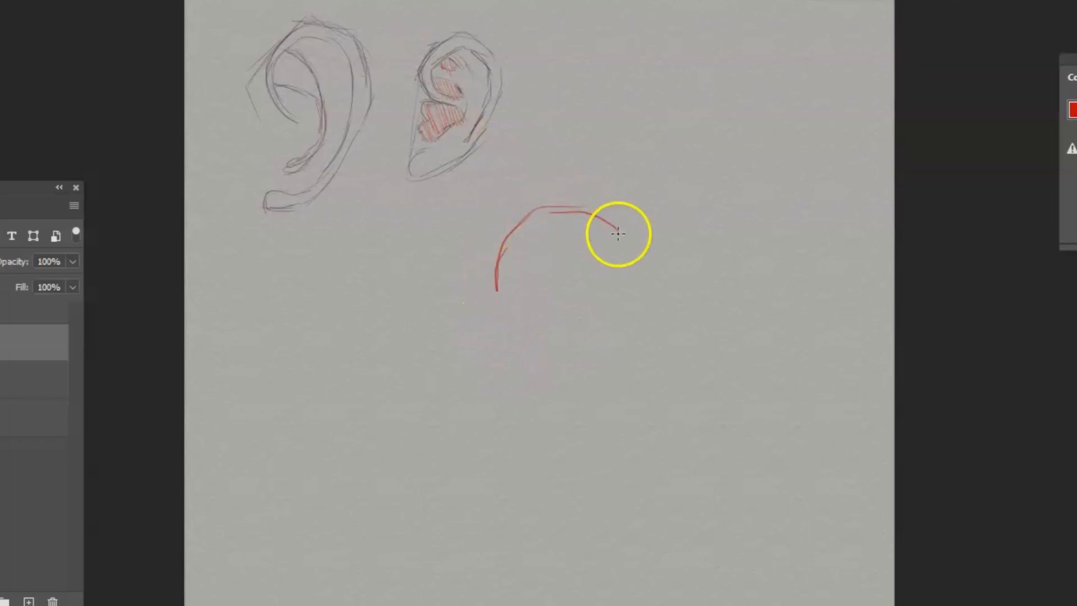
- Draw the large red ear outline with its rim, upper fold and inner contours near the lobe
left_click_drag(604, 223, 505, 309)
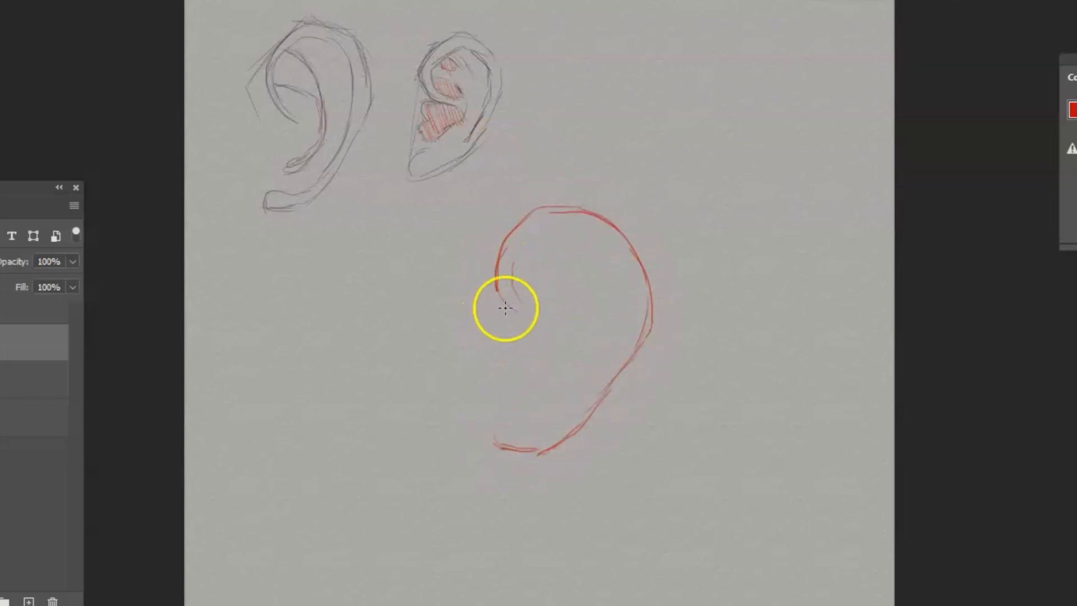
left_click_drag(505, 308, 618, 333)
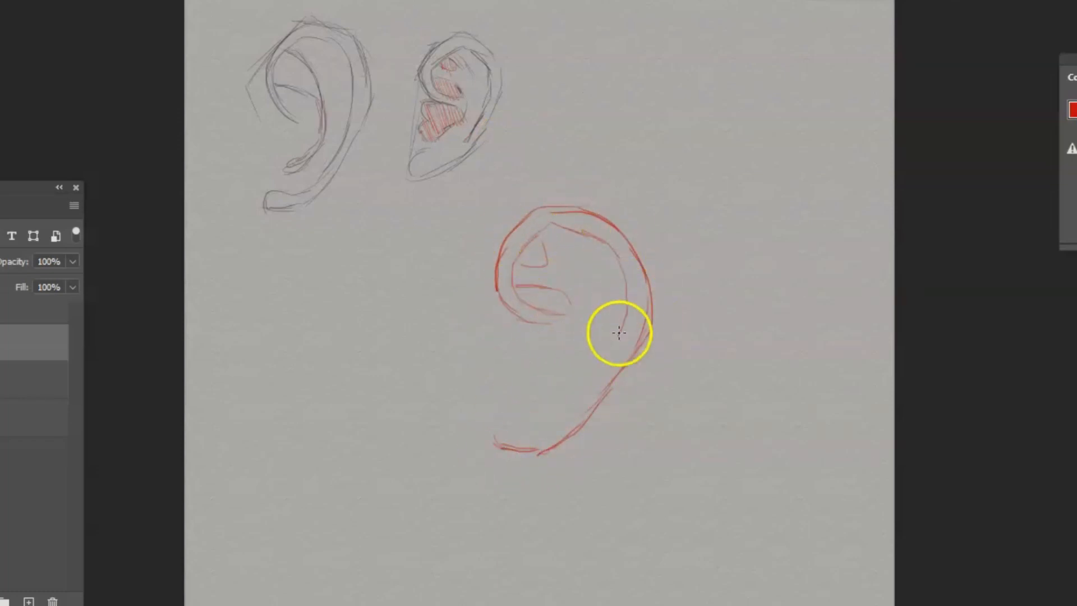
left_click_drag(618, 334, 508, 354)
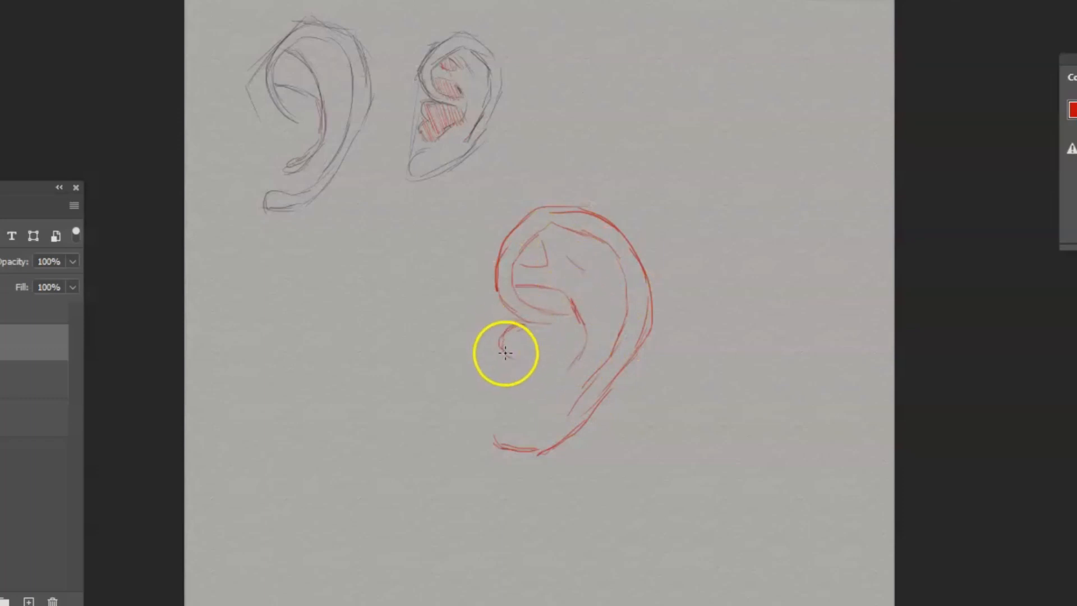
left_click_drag(508, 354, 573, 412)
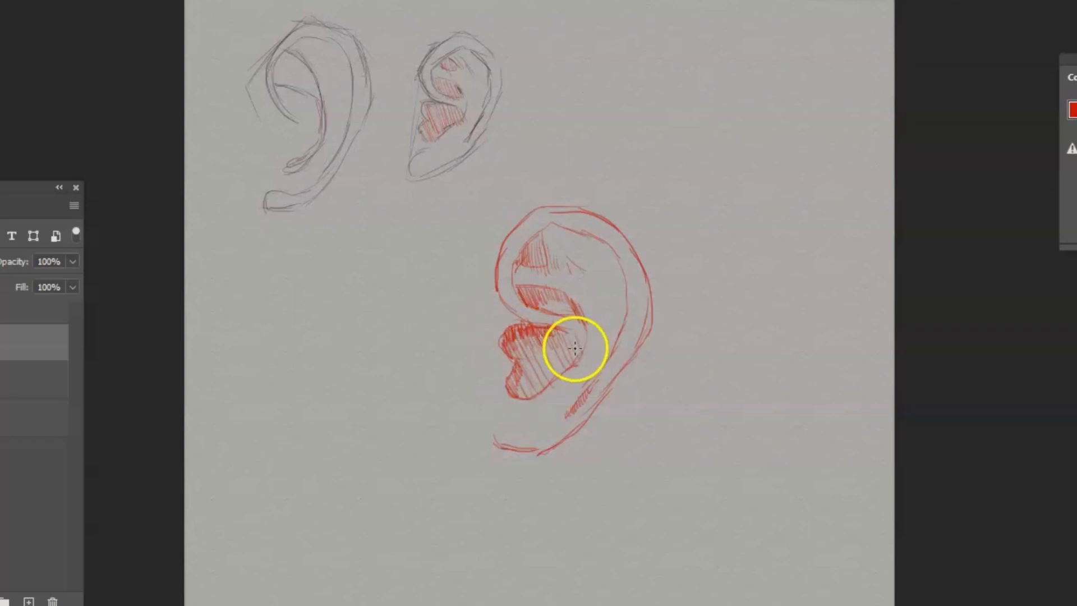
- Hatch red shadows in the lower hollow and under the upper fold
left_click_drag(574, 351, 540, 288)
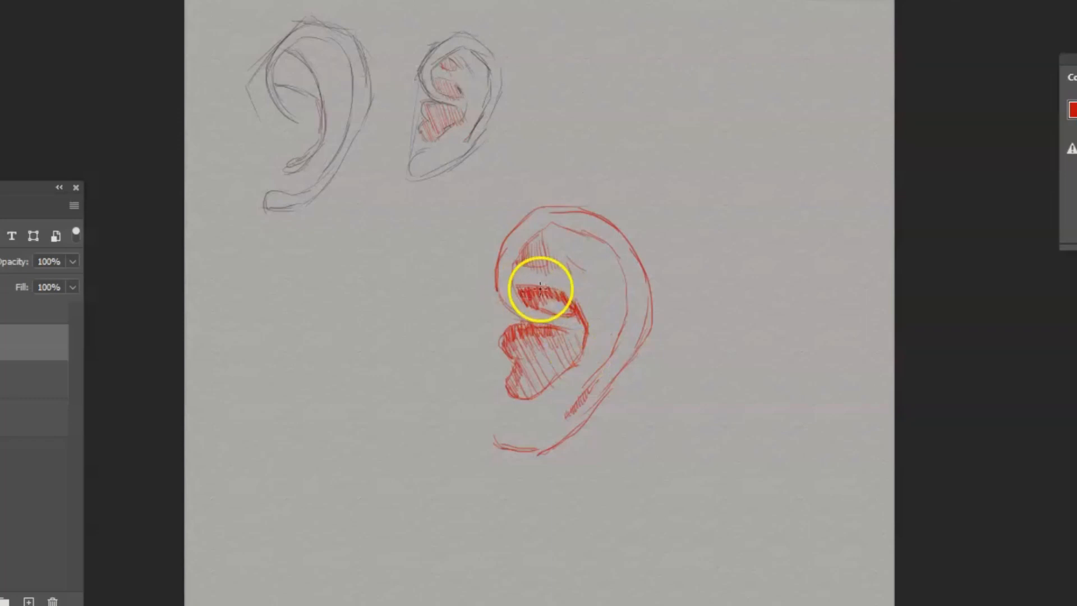
left_click_drag(539, 287, 565, 236)
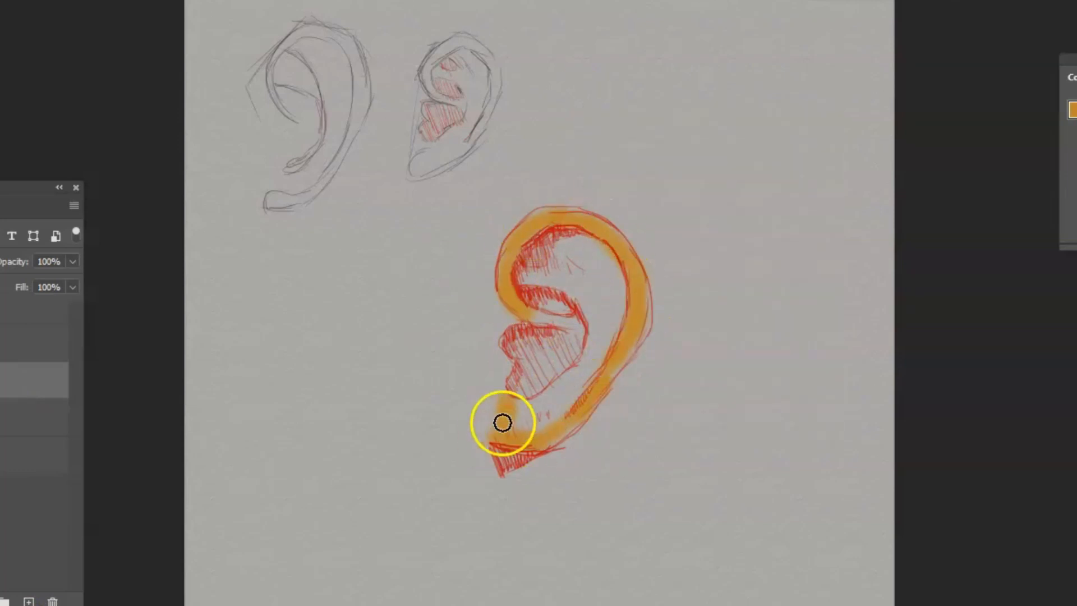
- Brush orange onto the rim and lobe, then darken the upper bowl and under the inner fold
left_click_drag(502, 422, 521, 445)
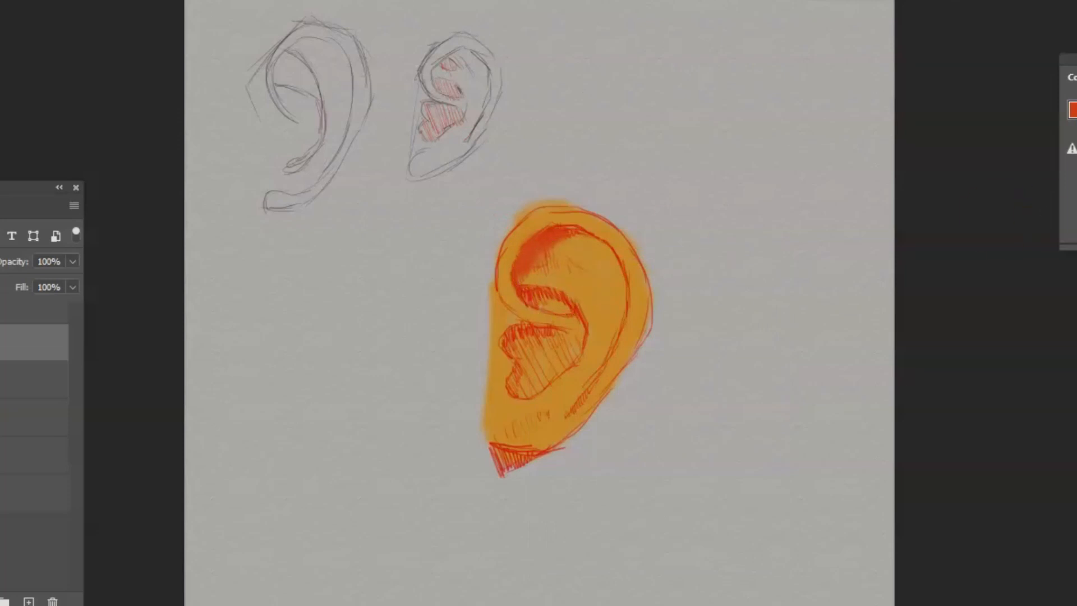
left_click(529, 253)
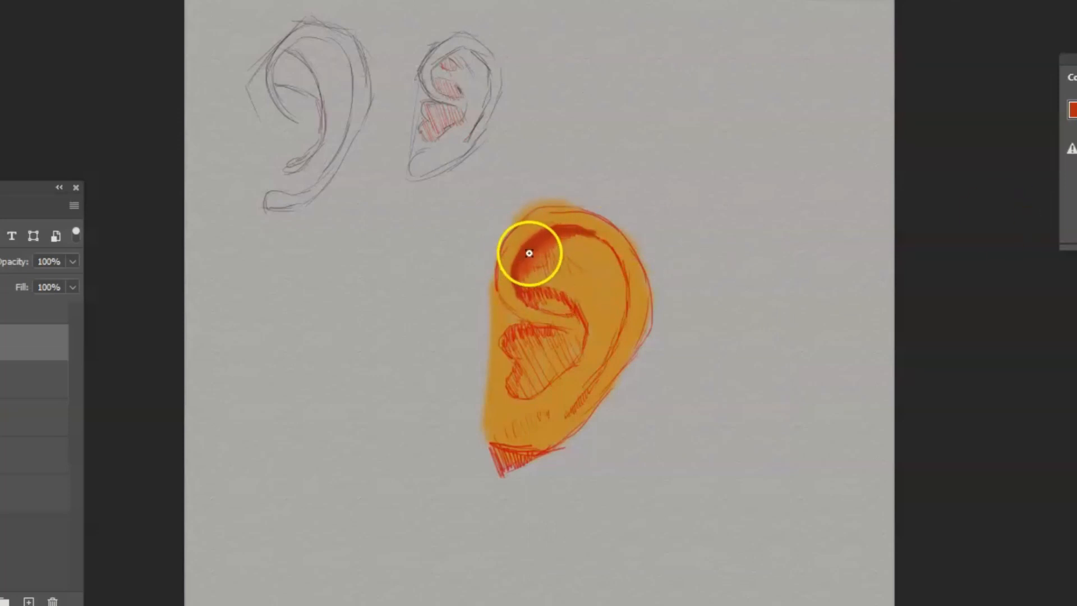
left_click_drag(529, 254, 562, 294)
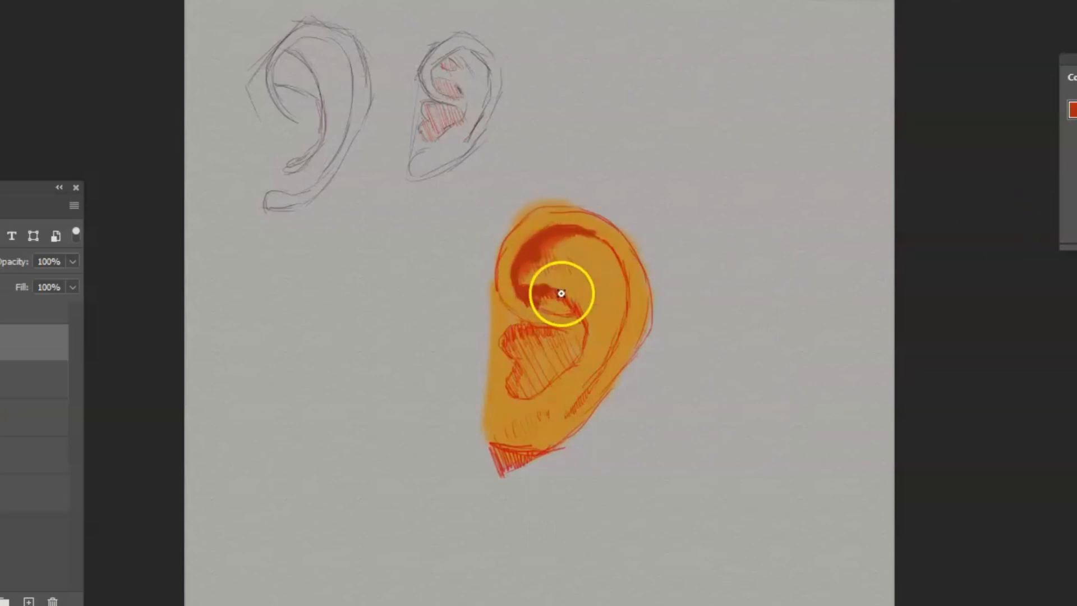
left_click_drag(561, 294, 576, 320)
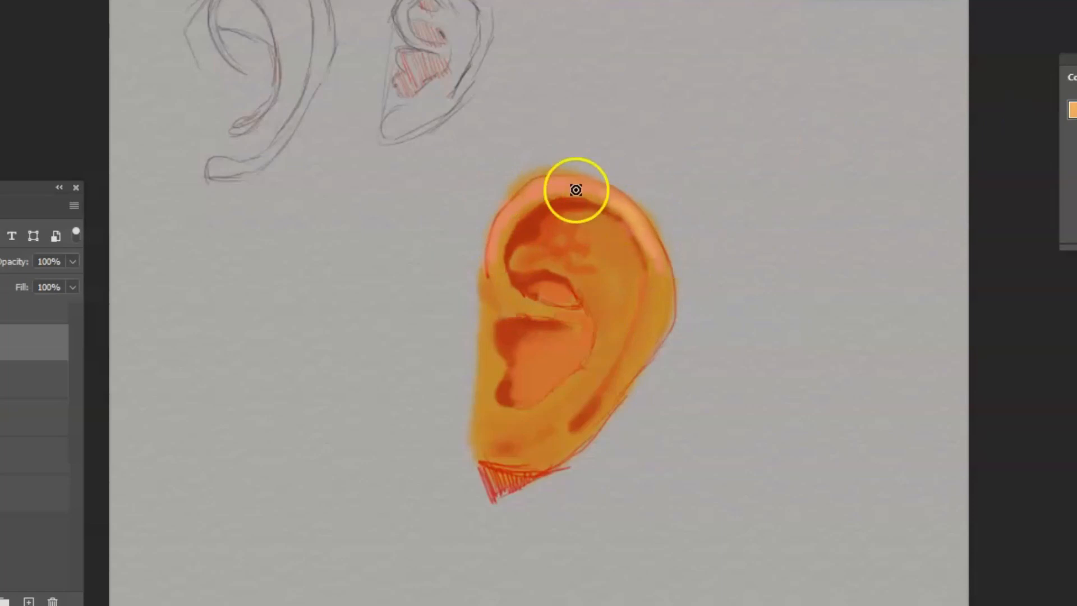
- Highlight the top and upper-right rim and paint shadow and warm tone into the bowl
left_click_drag(575, 190, 545, 266)
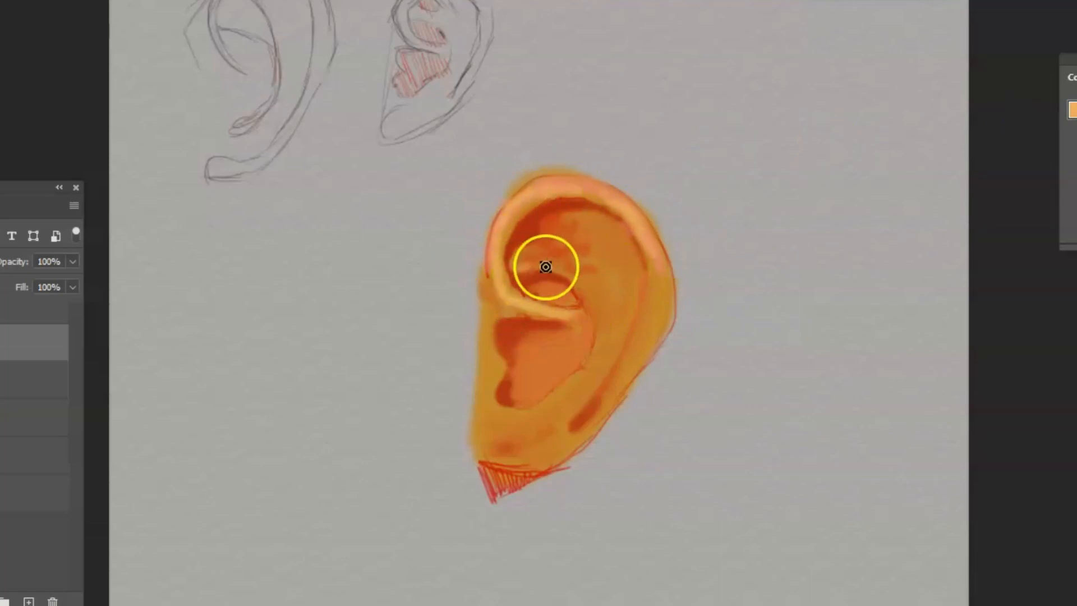
left_click_drag(545, 266, 625, 364)
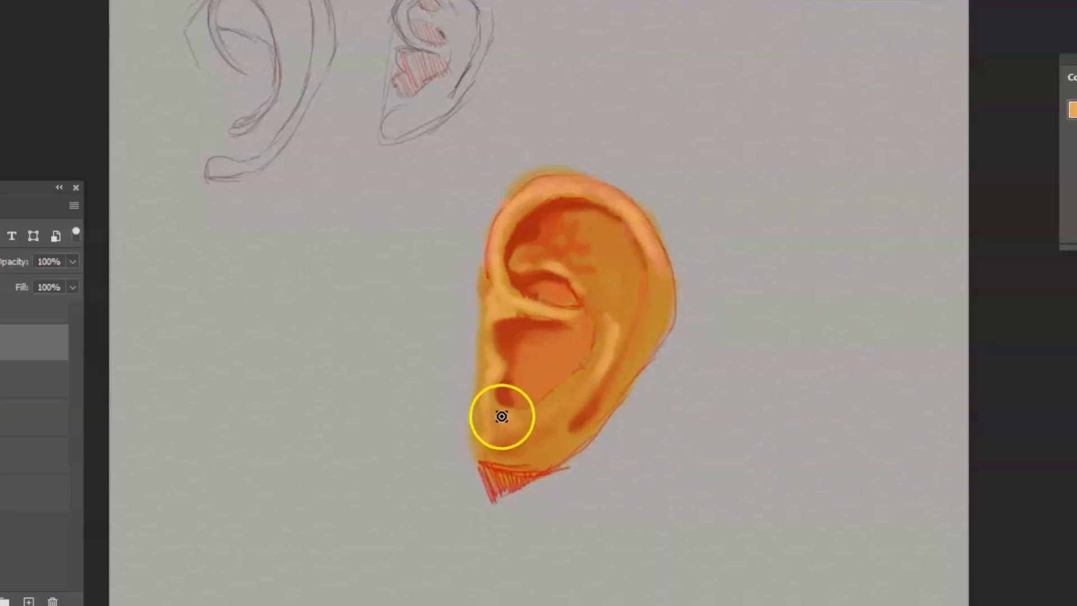
left_click_drag(501, 416, 629, 303)
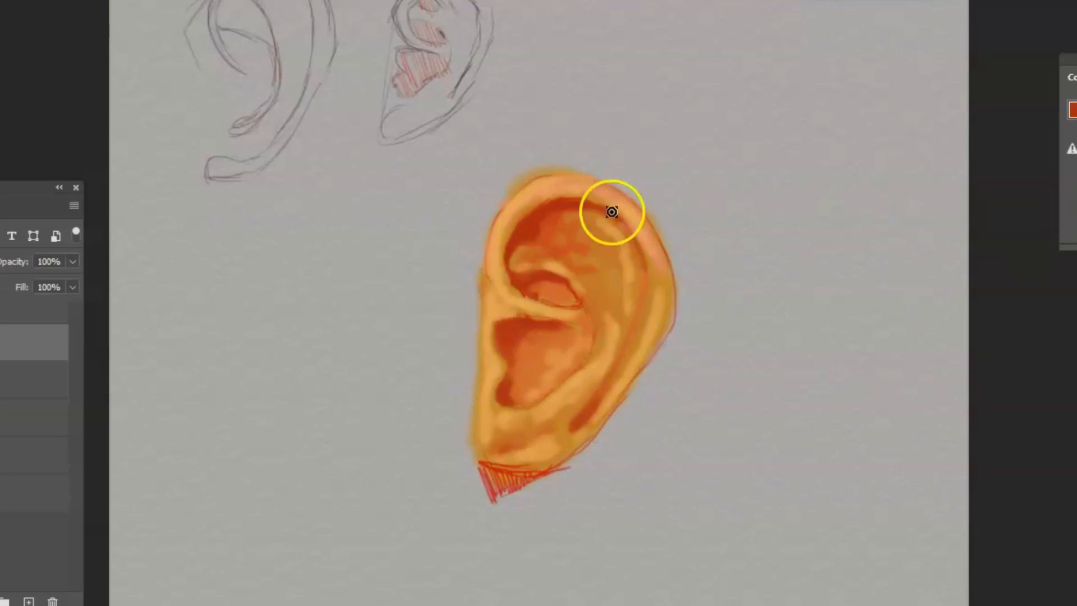
left_click_drag(612, 211, 520, 225)
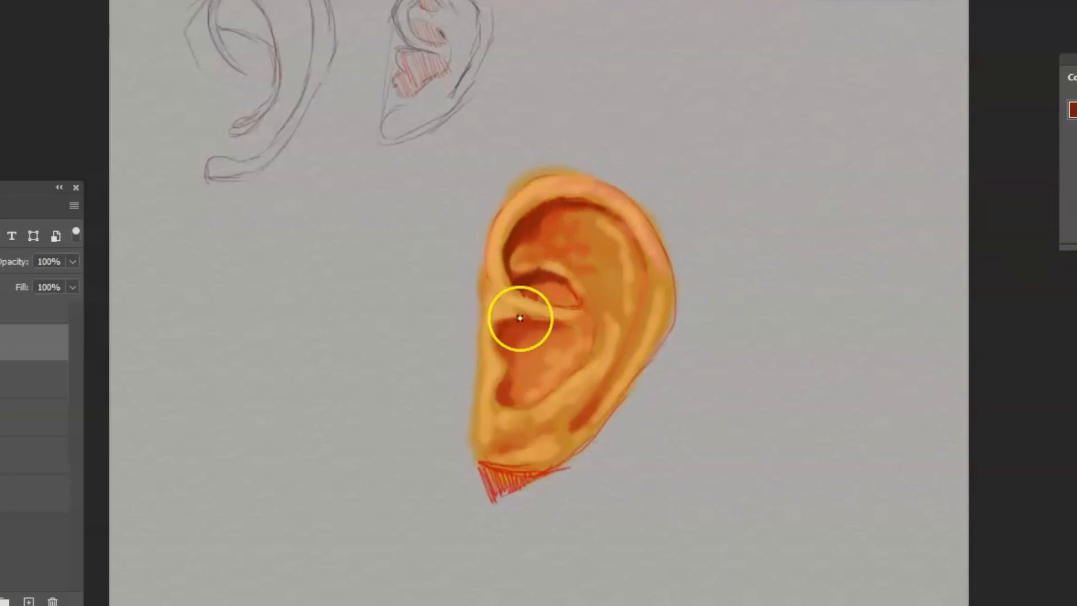
- Deepen shadows under the inner ridge and lower hollow, then refine the right outer rim
left_click_drag(520, 318, 509, 376)
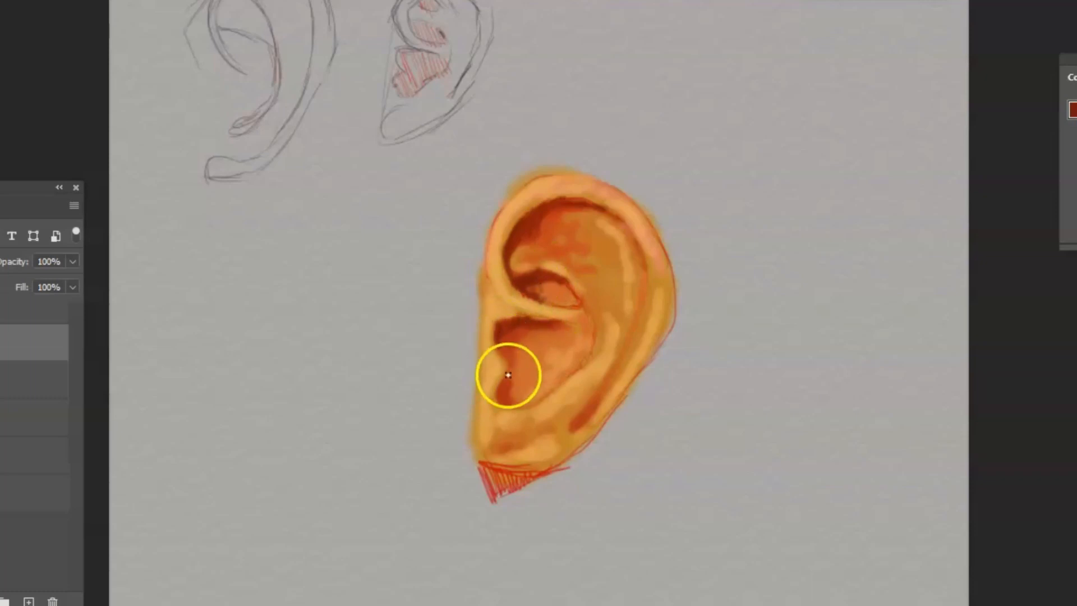
left_click_drag(509, 375, 509, 324)
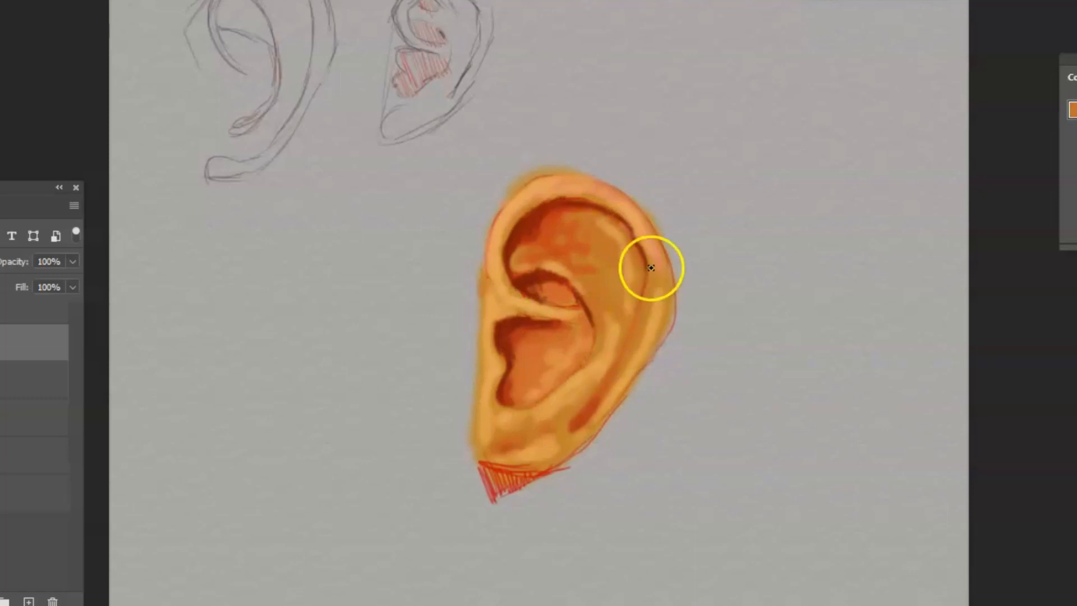
left_click_drag(649, 269, 512, 474)
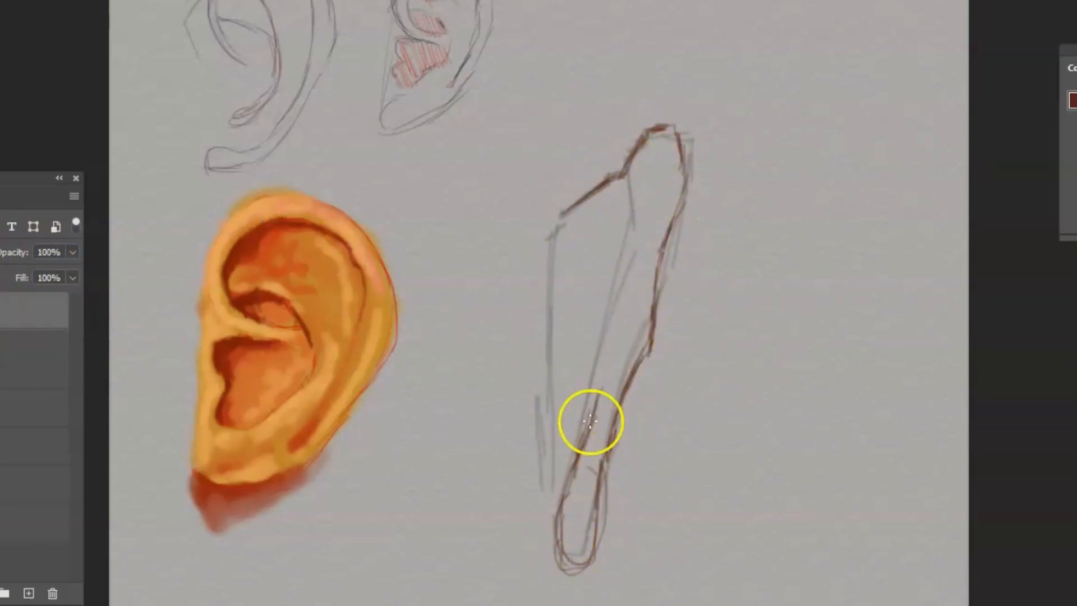
- Outline the long back-view ear, fill it light orange and shade its lower part darker
left_click_drag(590, 422, 667, 189)
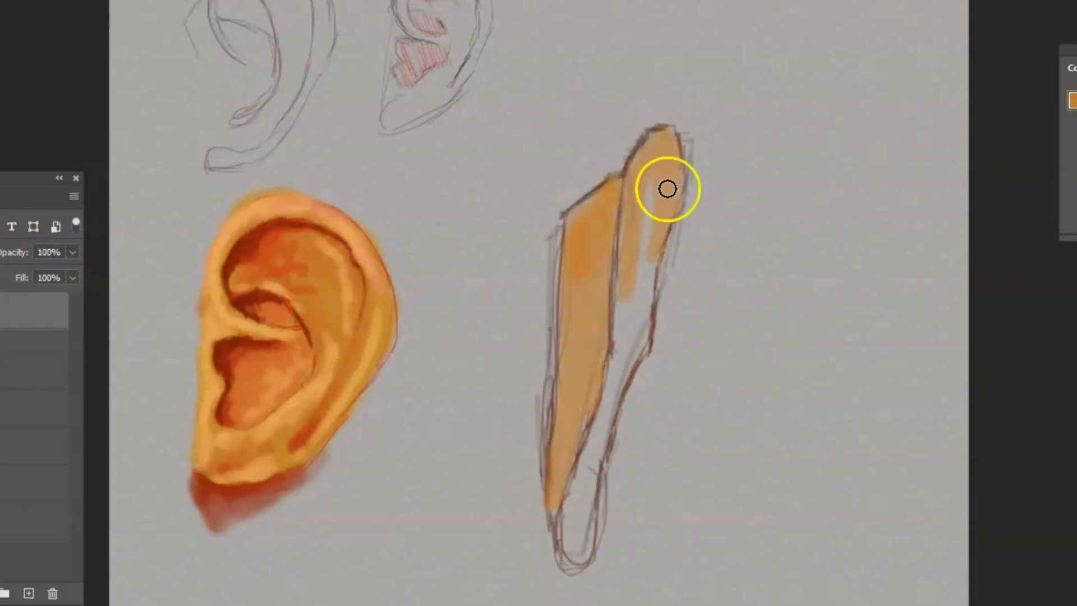
left_click_drag(666, 189, 583, 394)
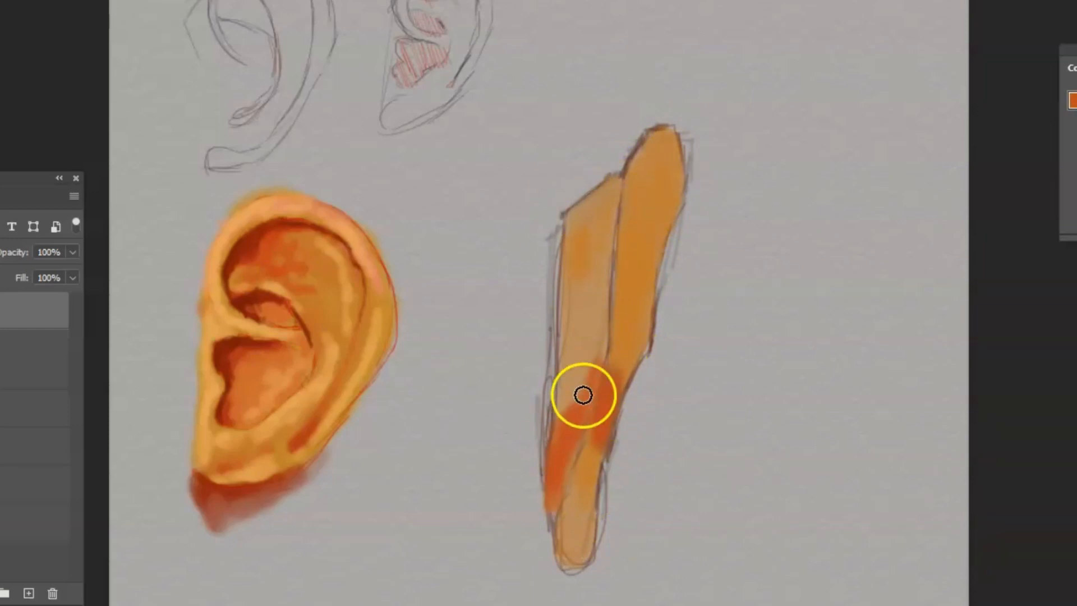
left_click_drag(582, 394, 607, 202)
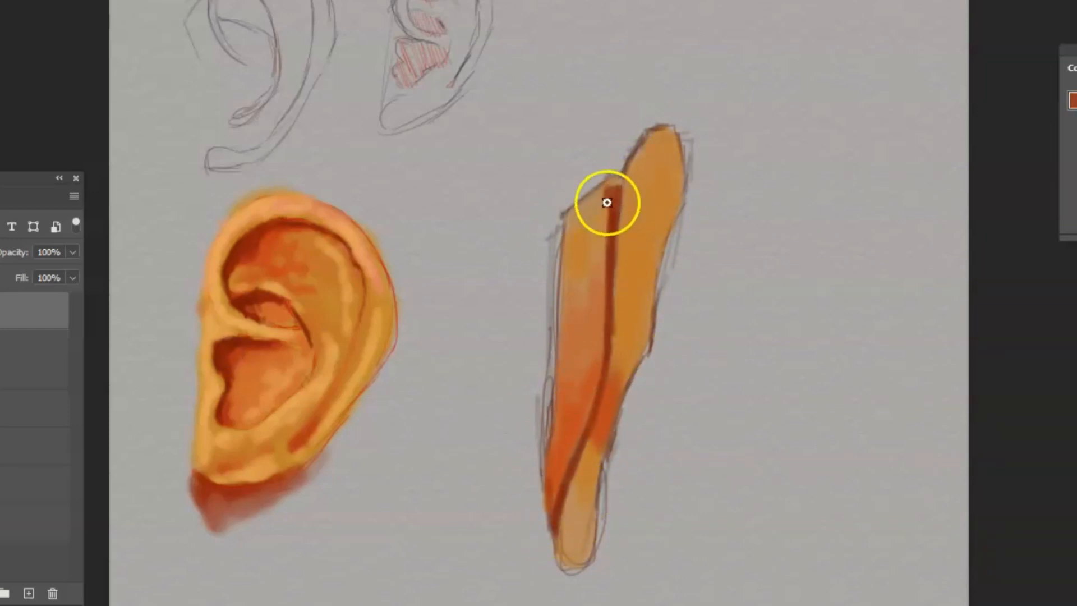
- Draw a dark red crease down the back-view ear and blend shading toward its bottom
left_click_drag(606, 202, 581, 569)
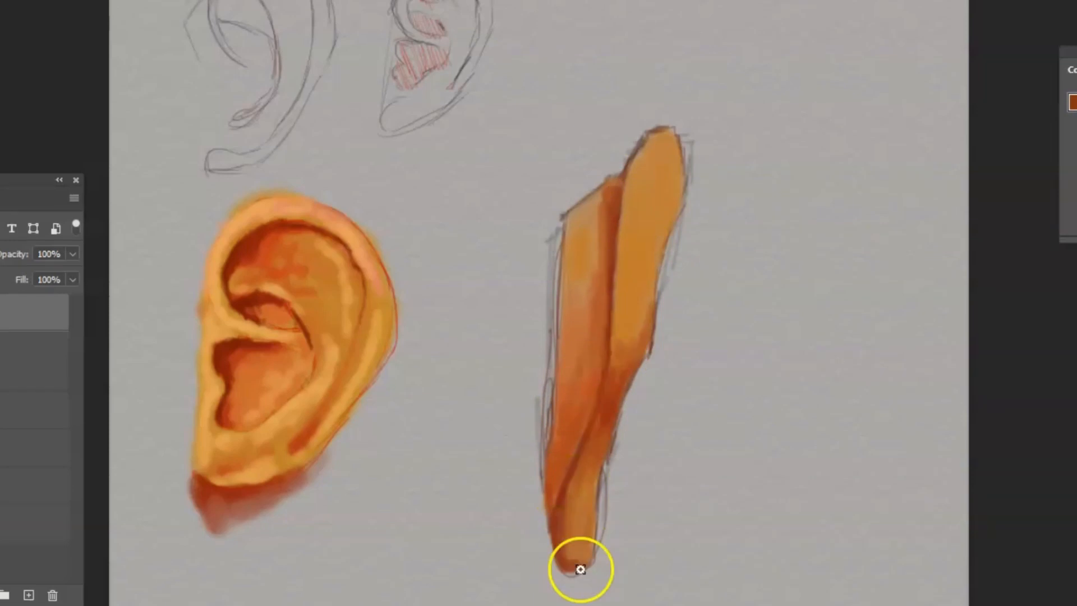
left_click_drag(580, 569, 658, 275)
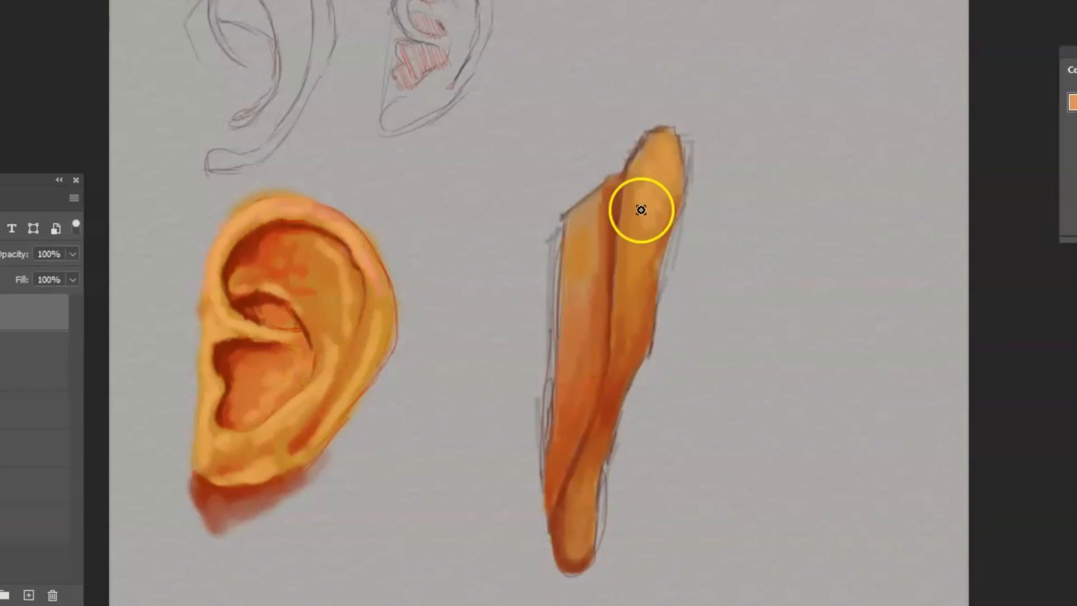
scroll("down", 3)
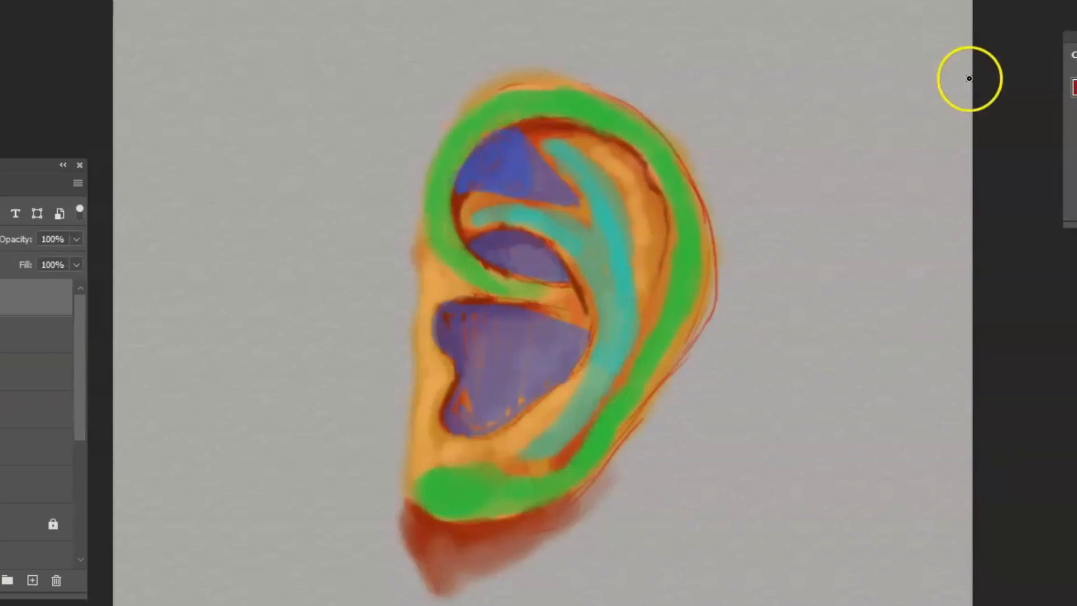
- Brush a colour overlay down the painted ear to mark its anatomy
left_click_drag(594, 180, 634, 353)
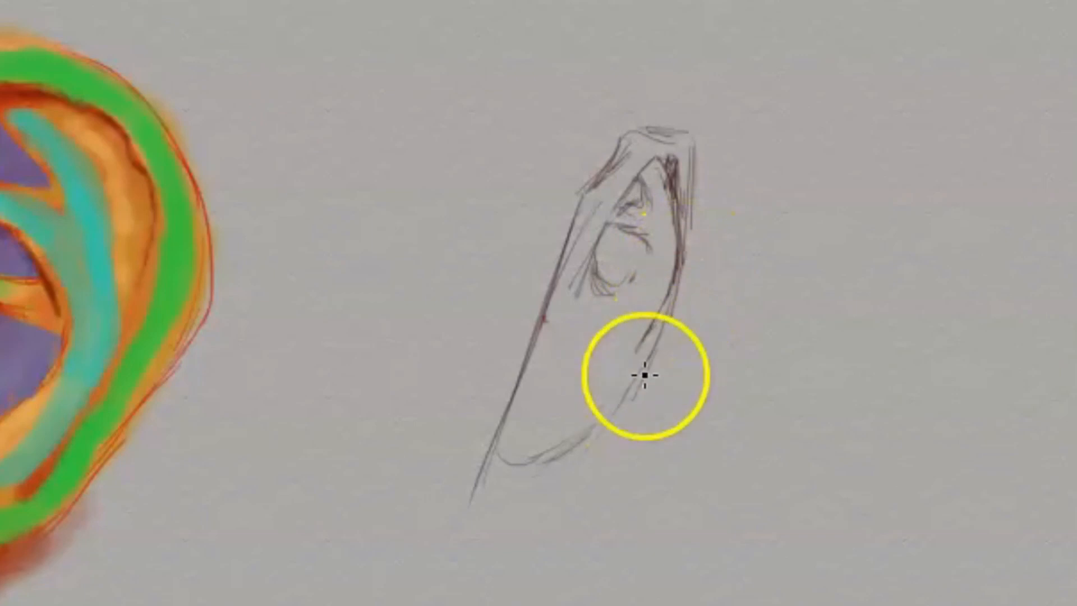
- Sketch the grey outline of another back-view ear right of the diagram
left_click_drag(645, 374, 583, 322)
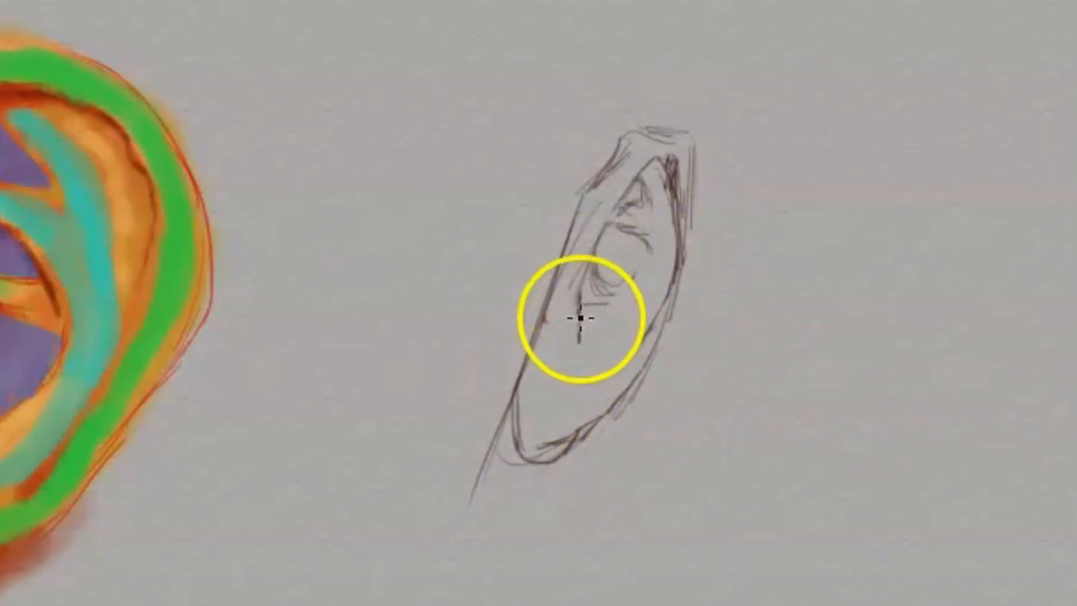